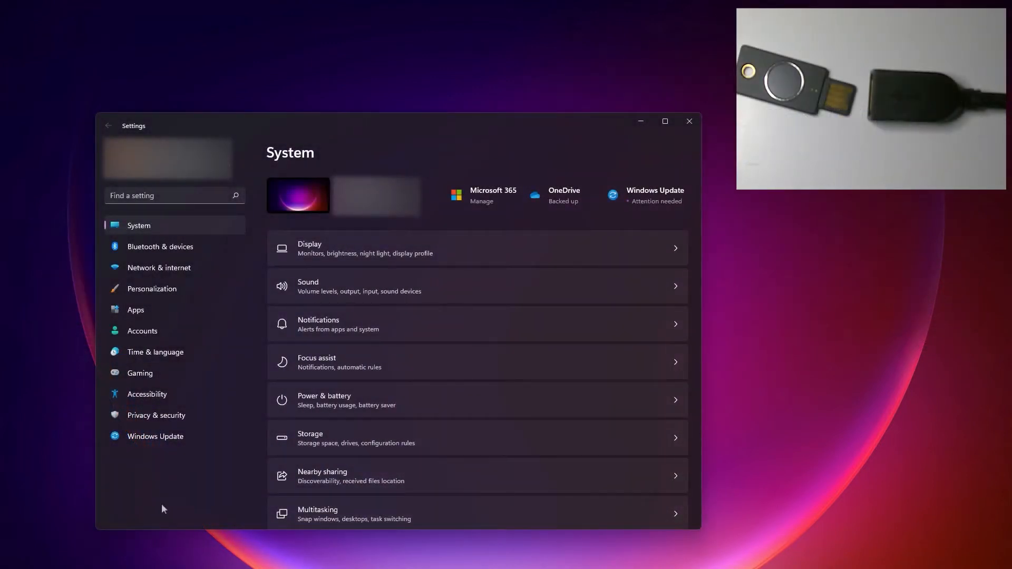
mouse_move(143, 329)
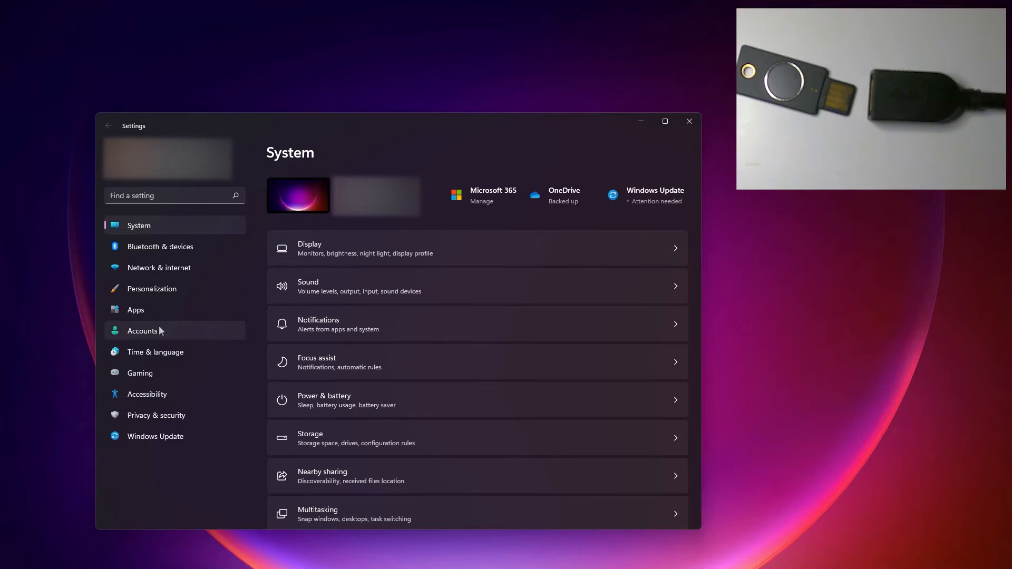
Reach the Security key management options under Accounts > Sign-in options
left_click(142, 330)
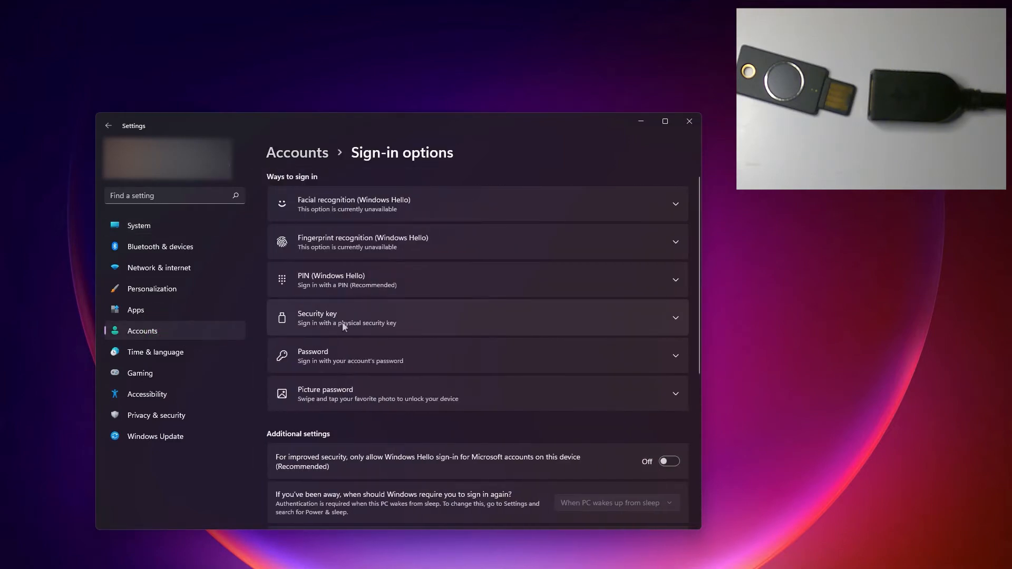
left_click(477, 318)
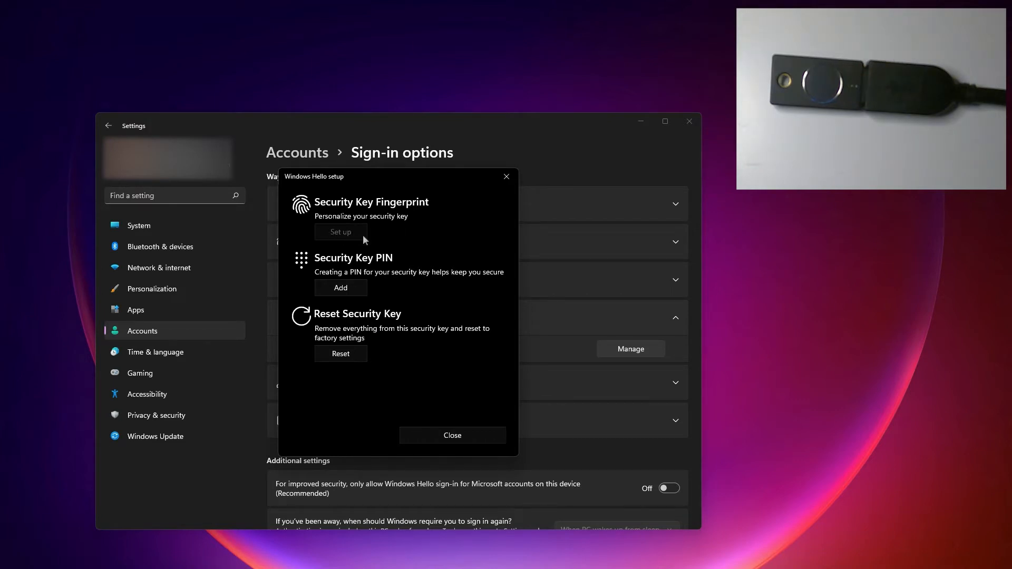
Add a new PIN for the security key and confirm it
left_click(340, 287)
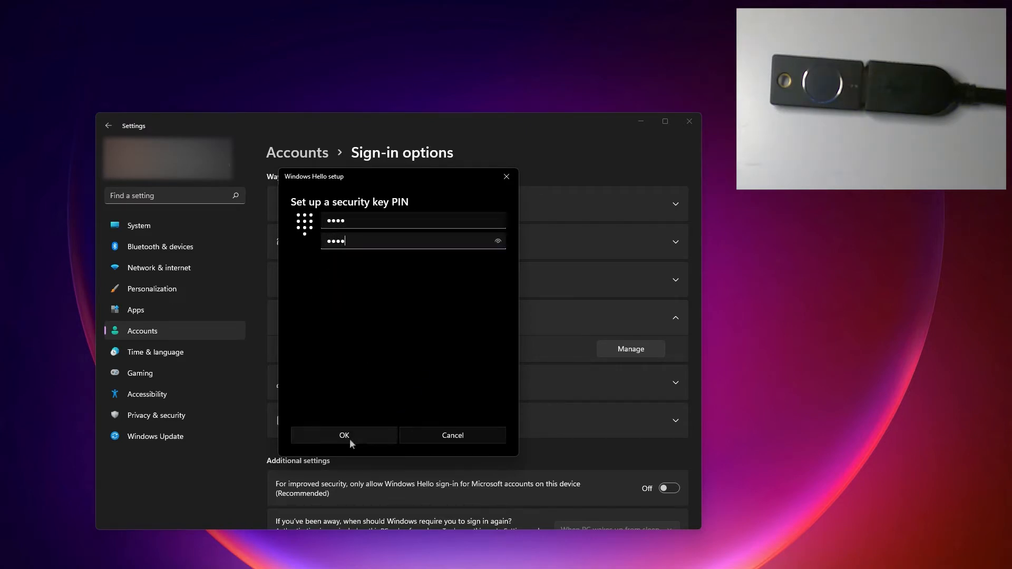
left_click(344, 435)
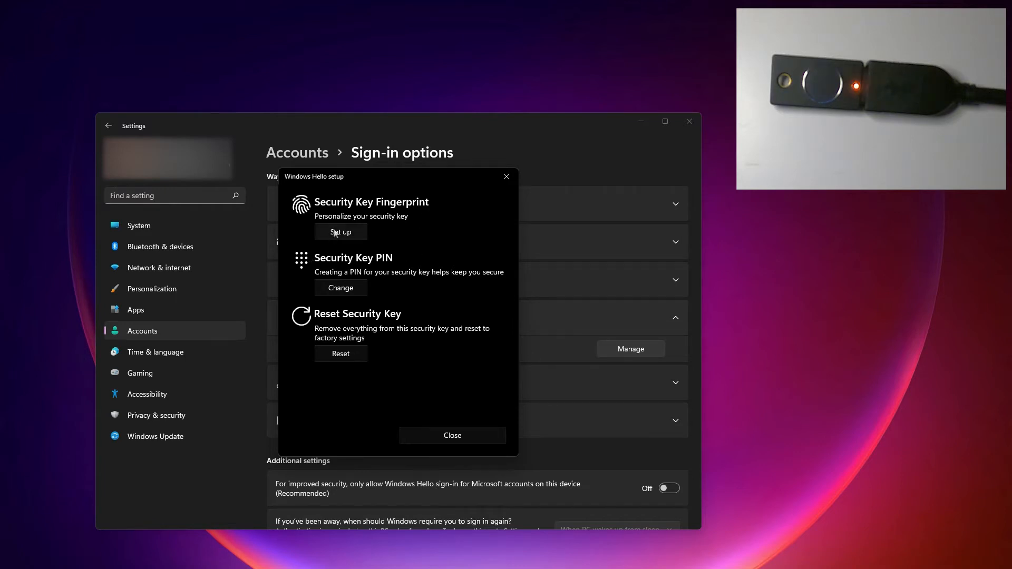
Start fingerprint setup on the key, verifying identity with its PIN
left_click(341, 232)
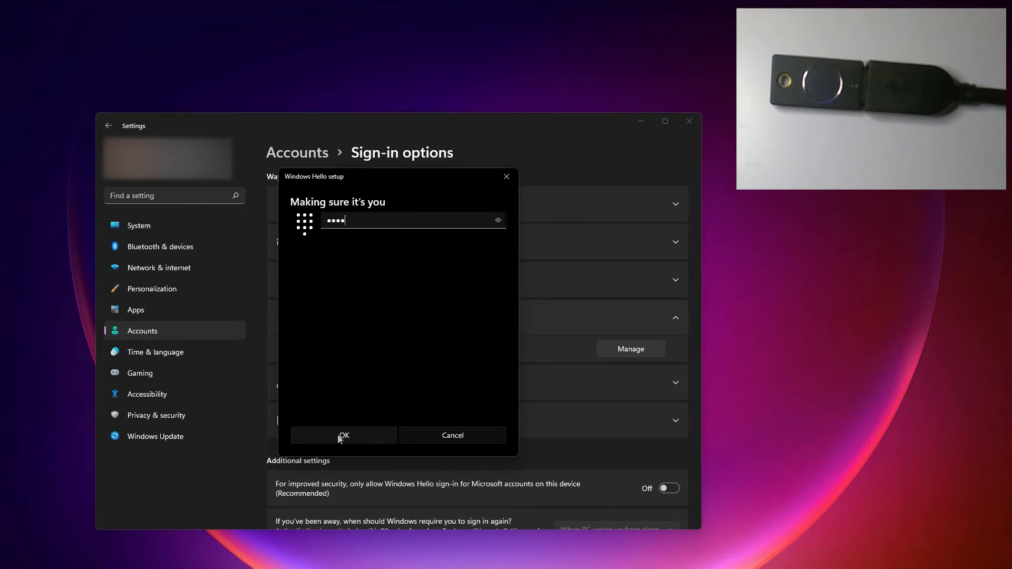
left_click(344, 435)
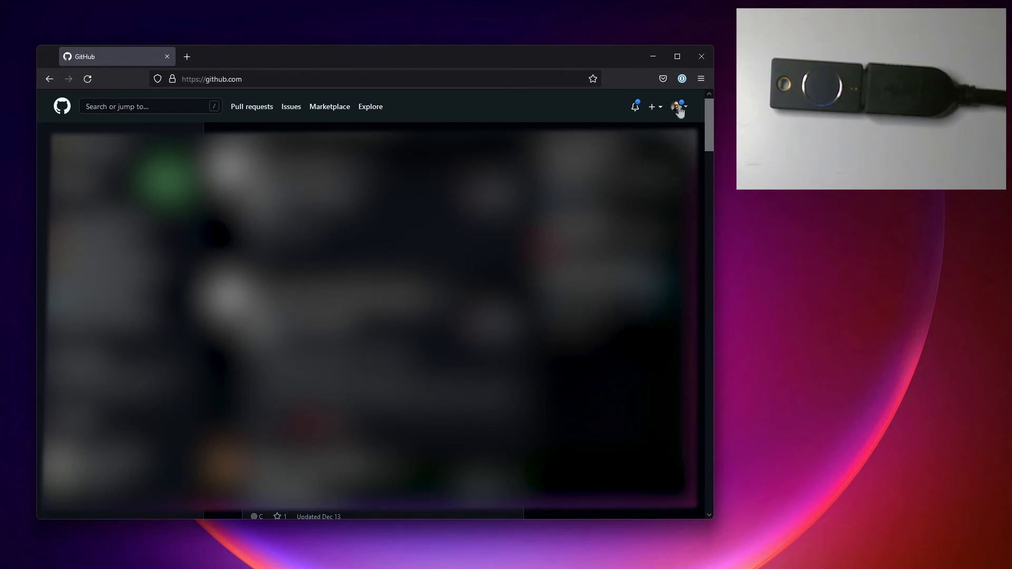
Reach GitHub Account security settings and edit the registered security keys
left_click(678, 105)
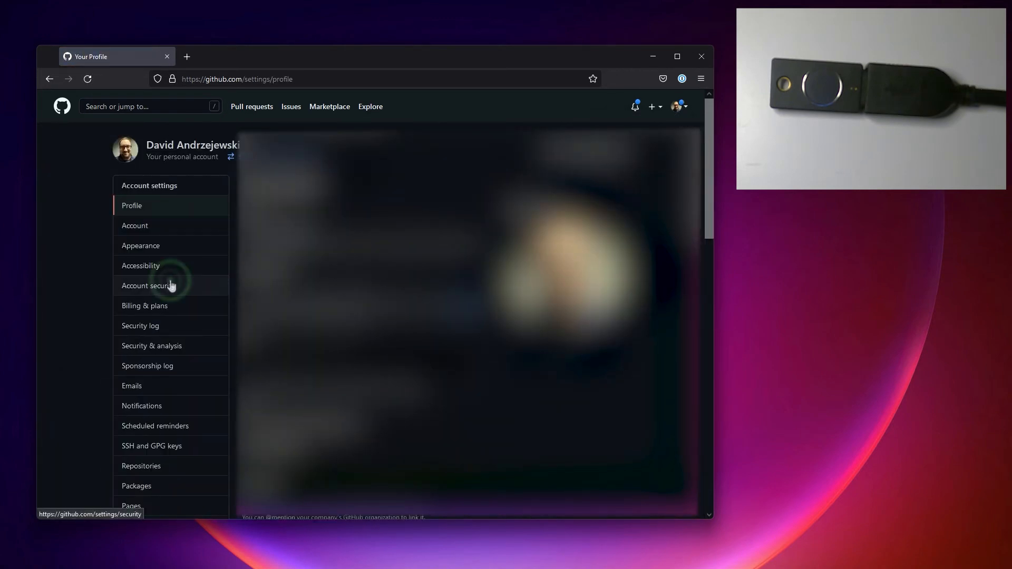
left_click(148, 286)
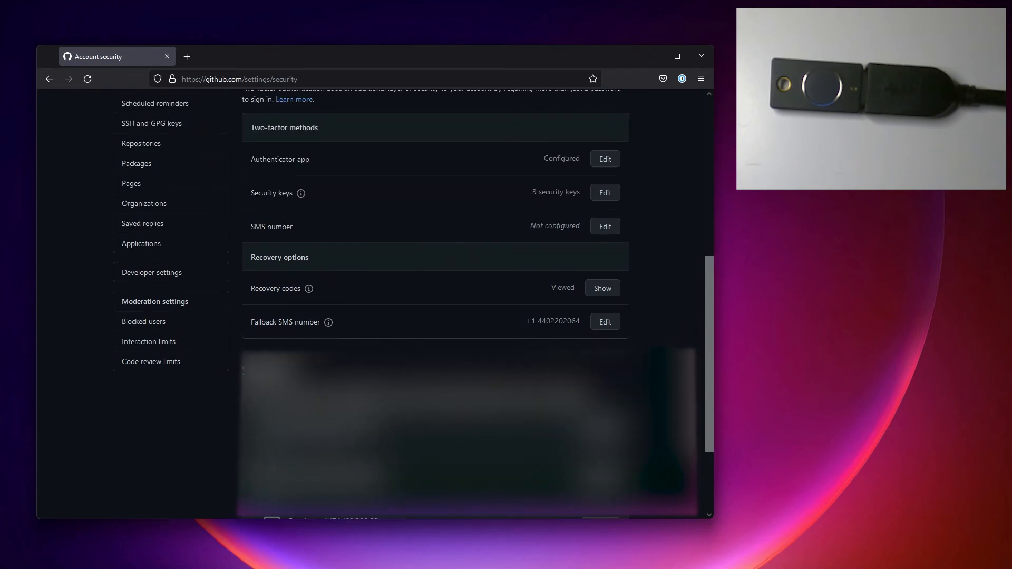
left_click(604, 192)
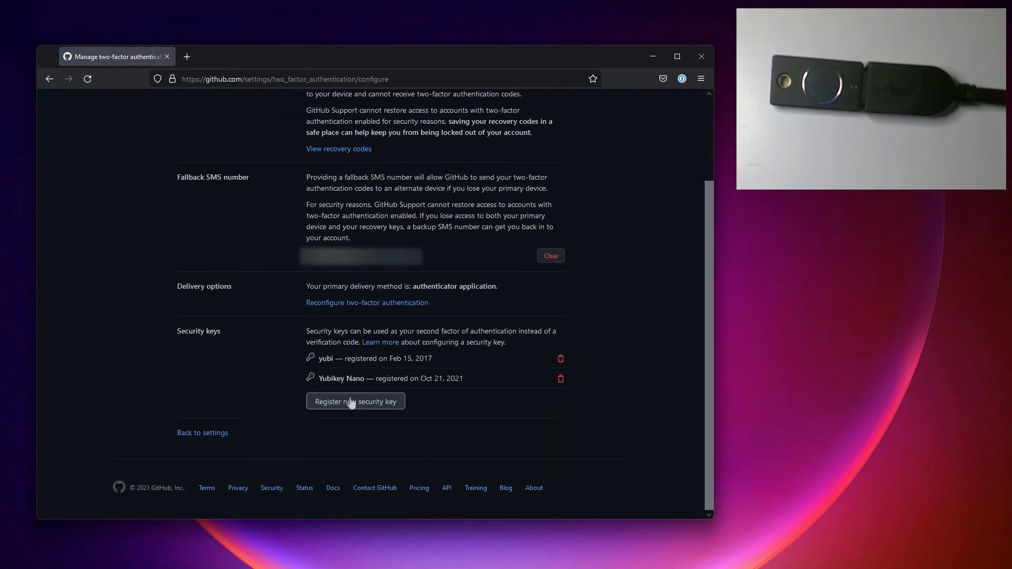
Register a new security key nicknamed 'Yubikey Bio' and approve the Windows Security setup prompt
left_click(355, 401)
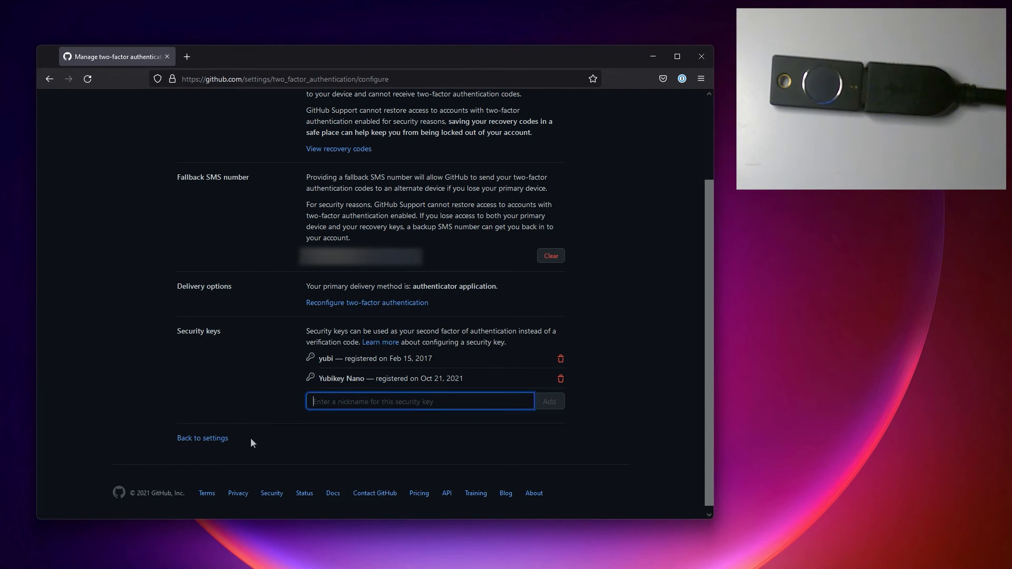
type("Yubikey Bio")
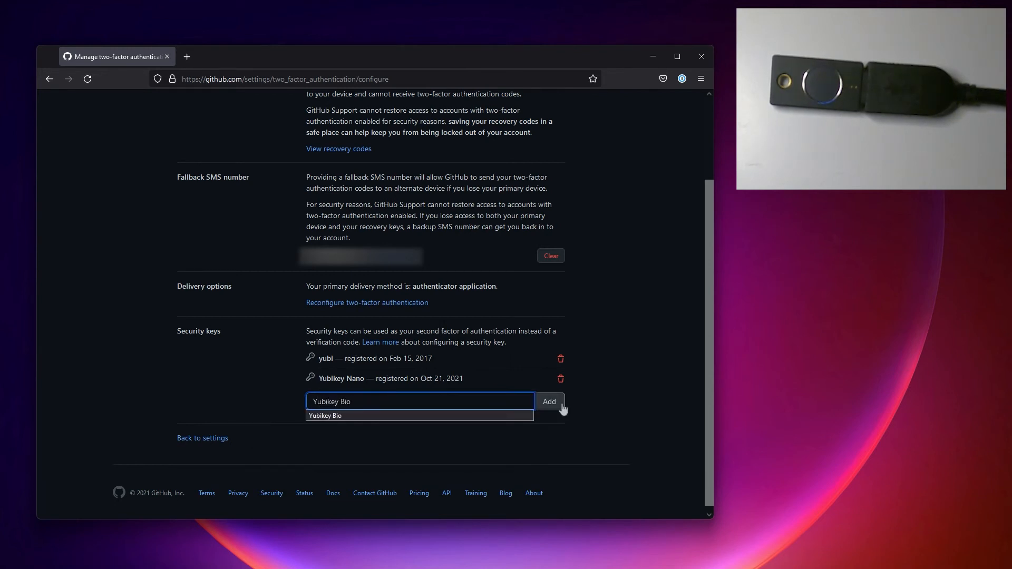
left_click(548, 402)
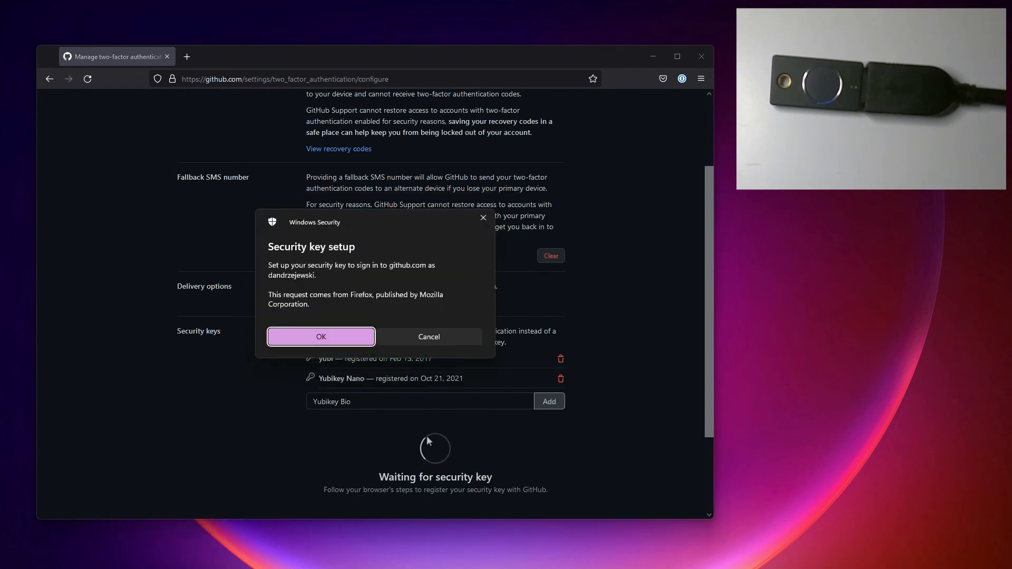
left_click(320, 337)
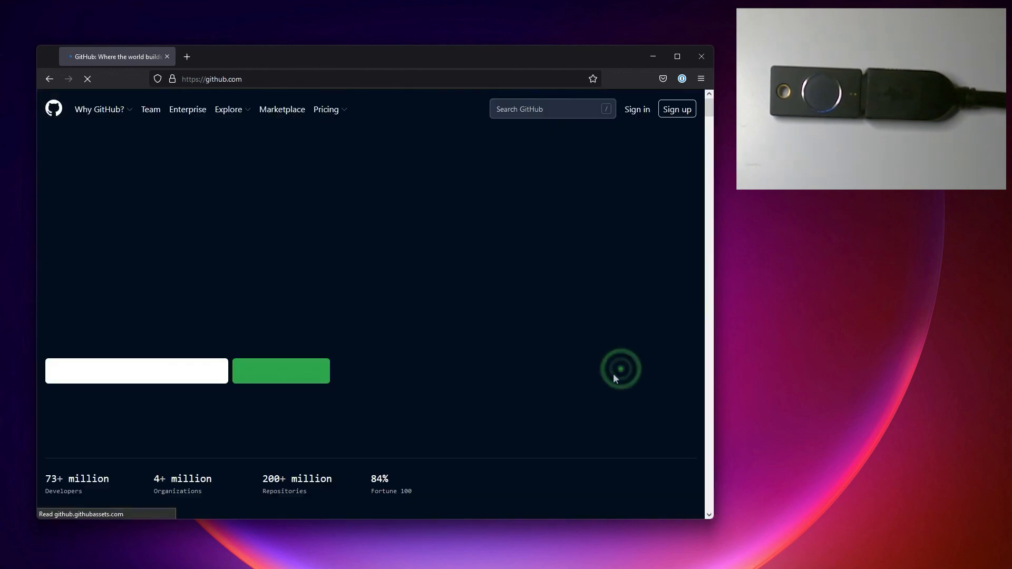
Sign in to GitHub with credentials and pick the security key as second factor
left_click(375, 273)
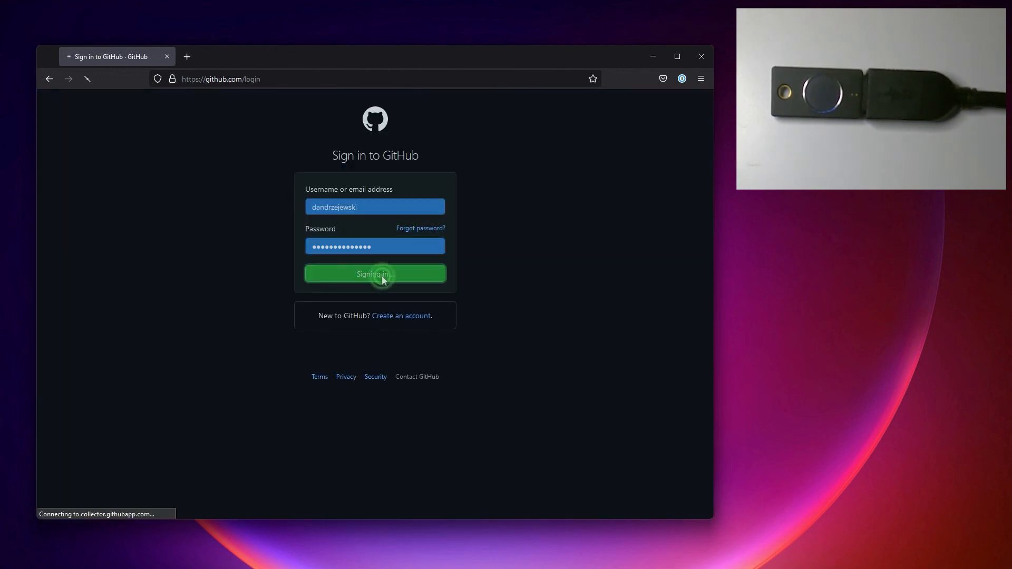
left_click(374, 273)
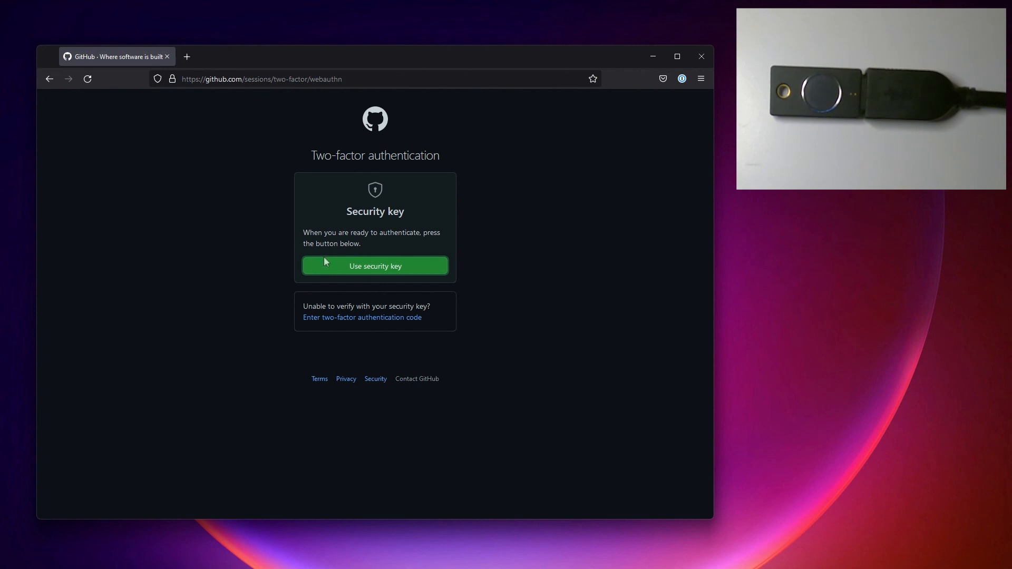
left_click(374, 266)
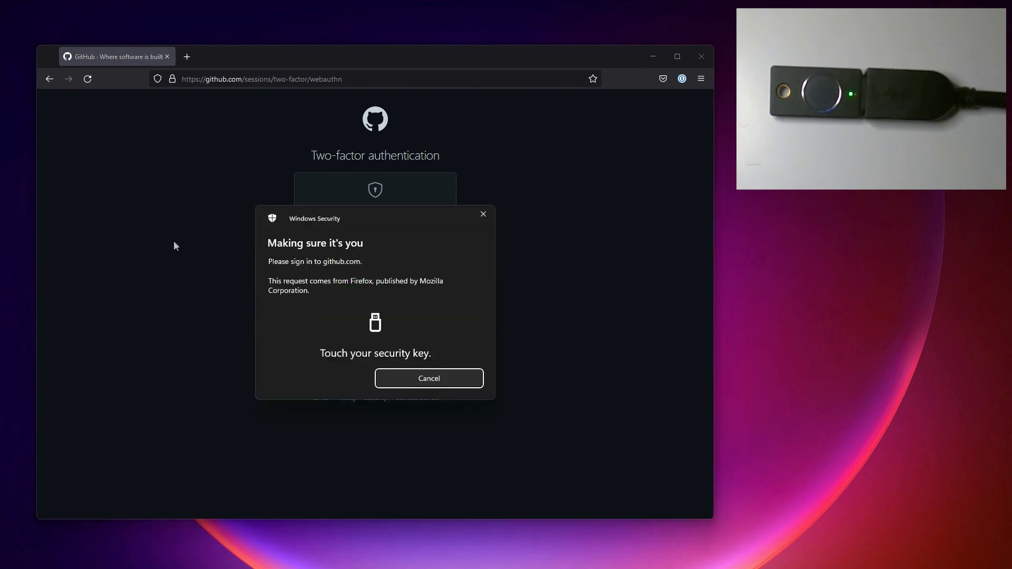